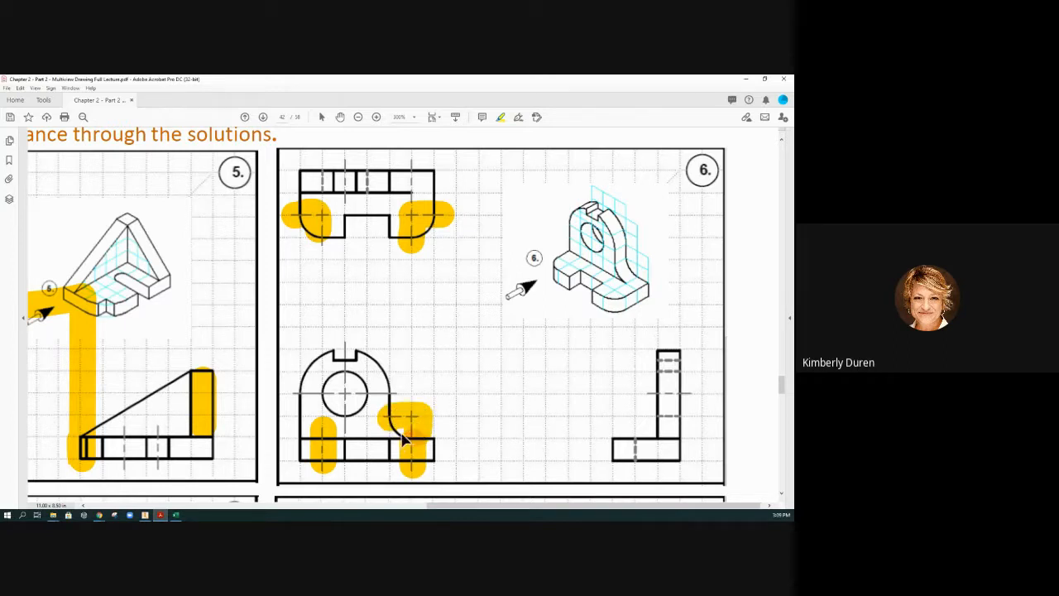
mouse_move(394, 431)
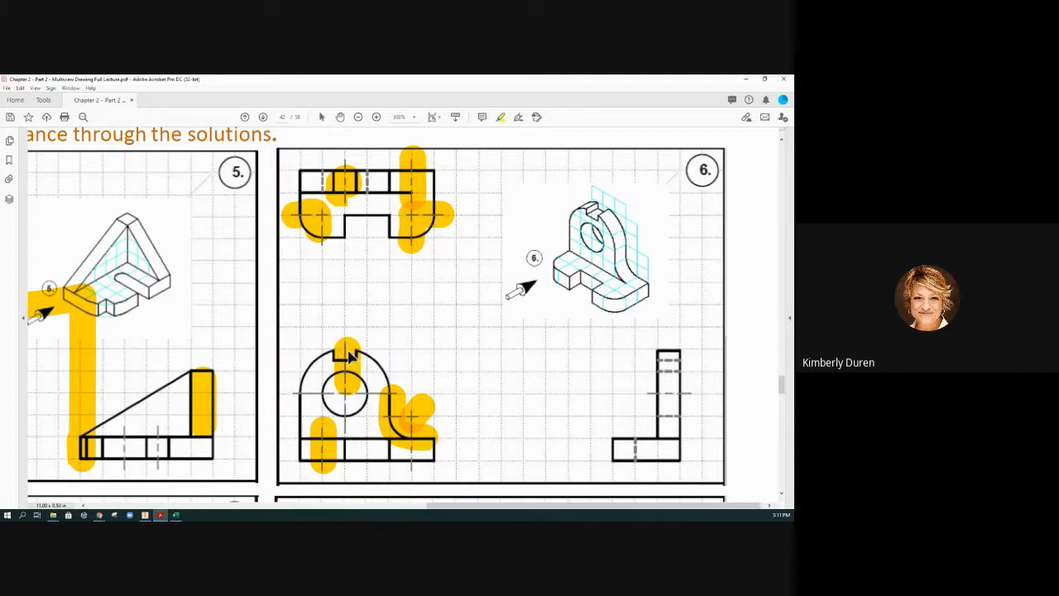
mouse_move(347, 370)
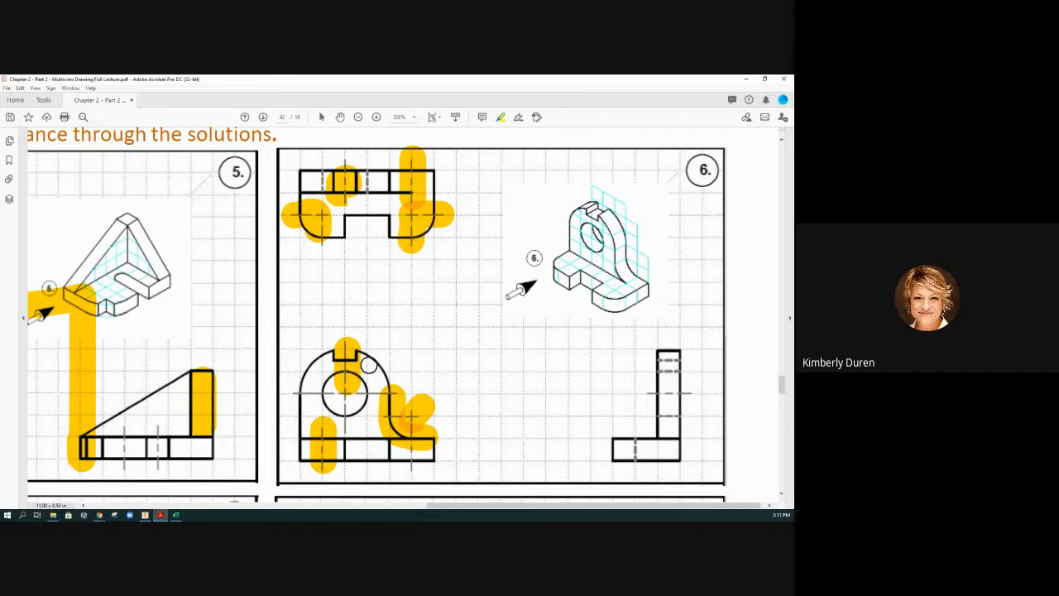
mouse_move(338, 350)
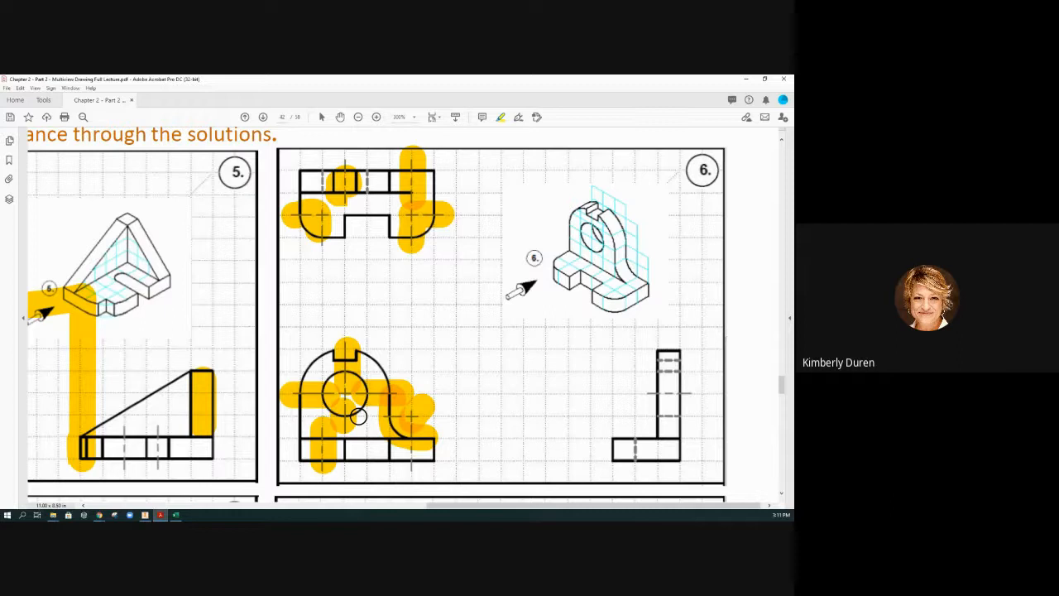
mouse_move(493, 424)
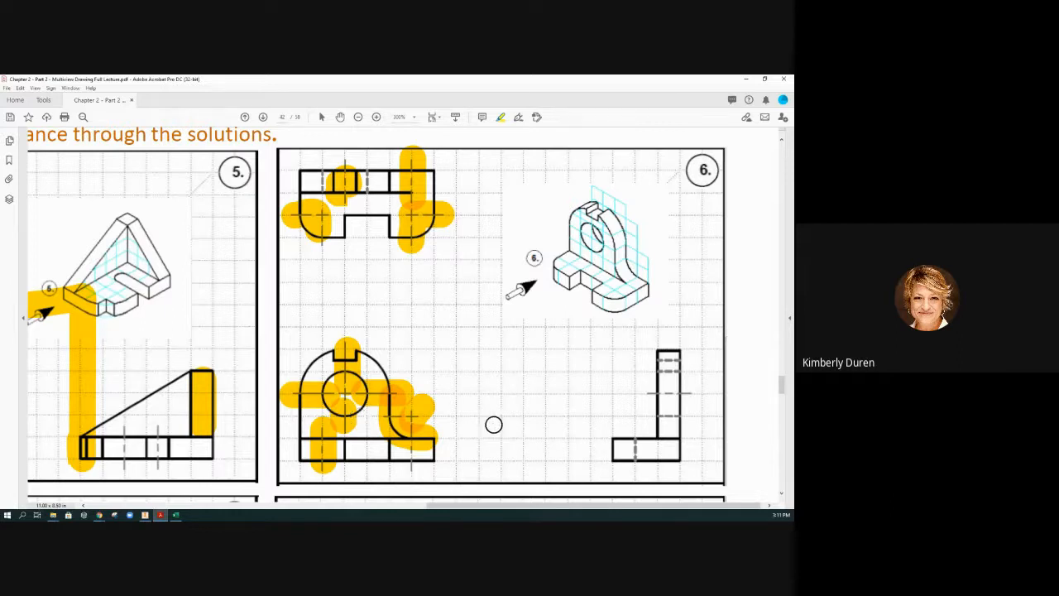